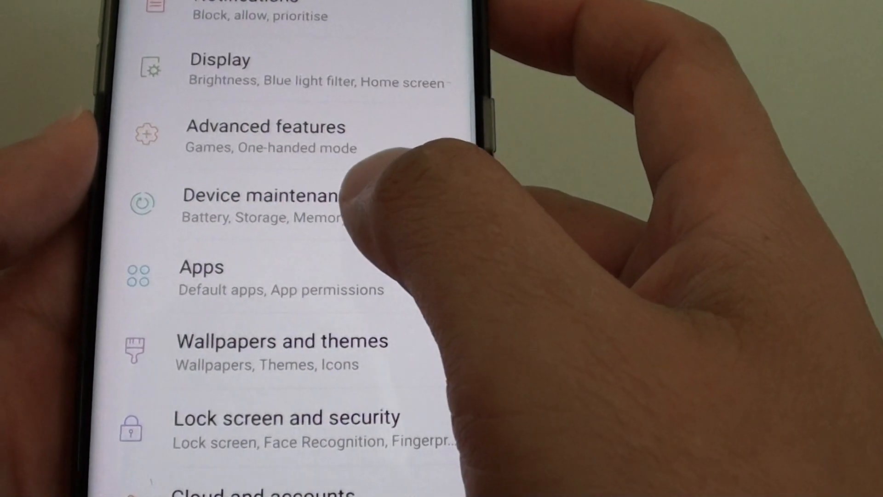
Step: Enter the Lock screen and security settings from the main Settings list
left_click(259, 203)
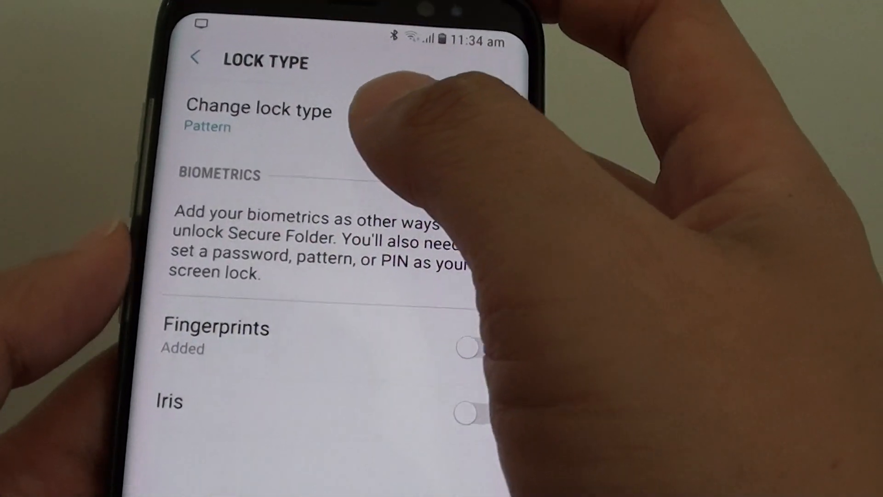
left_click(259, 109)
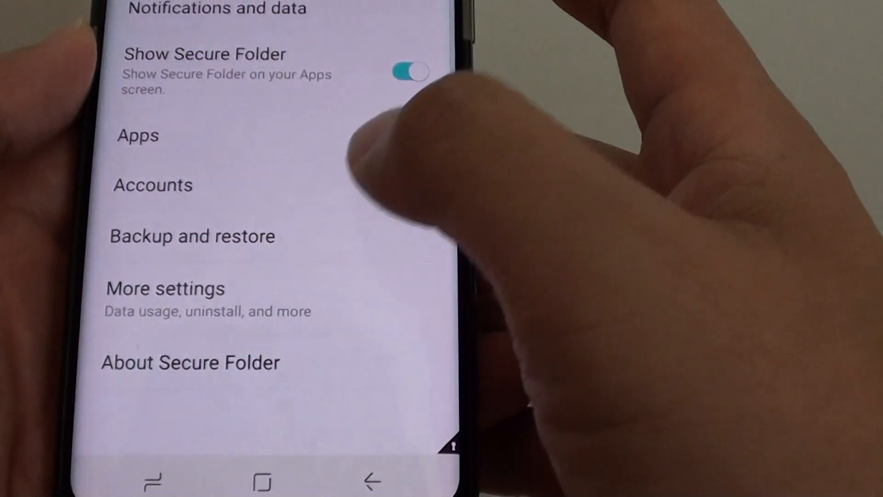
Step: Launch Secure Folder from the Apps screen and see the Knox PIN entry prompt
scroll("up", 3)
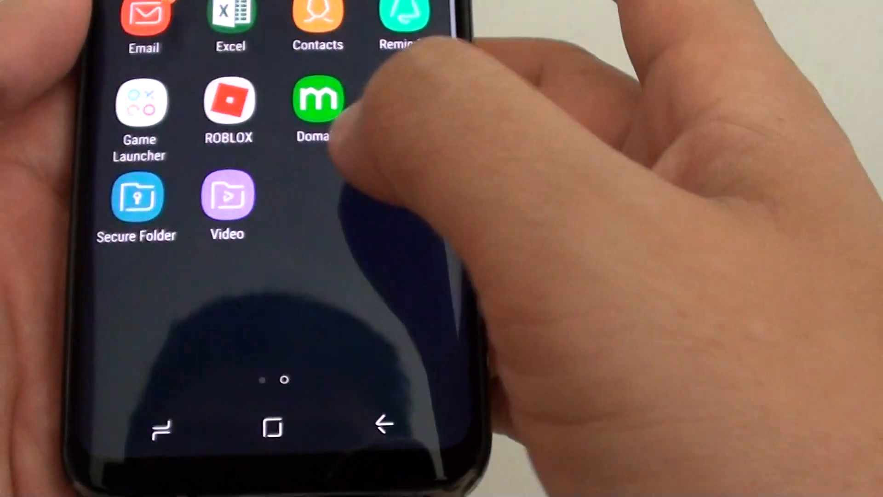
left_click(136, 198)
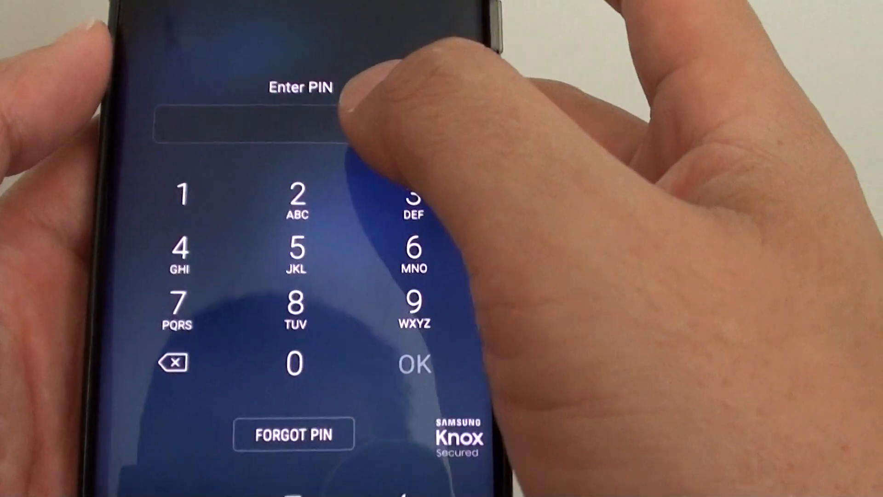